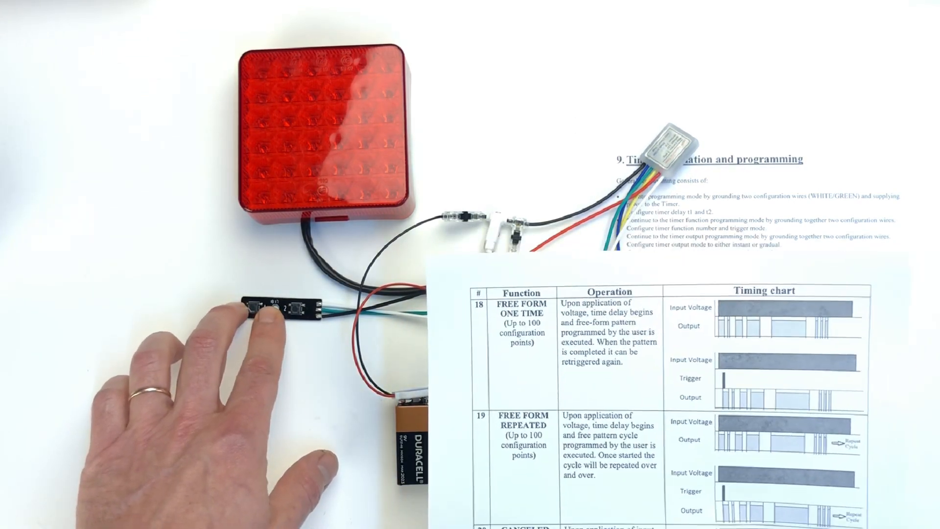
click(273, 308)
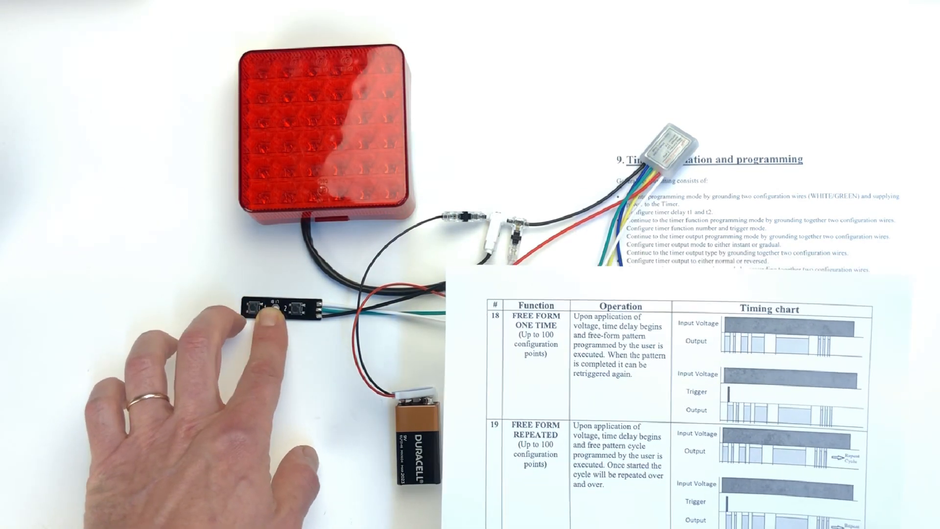
click(257, 306)
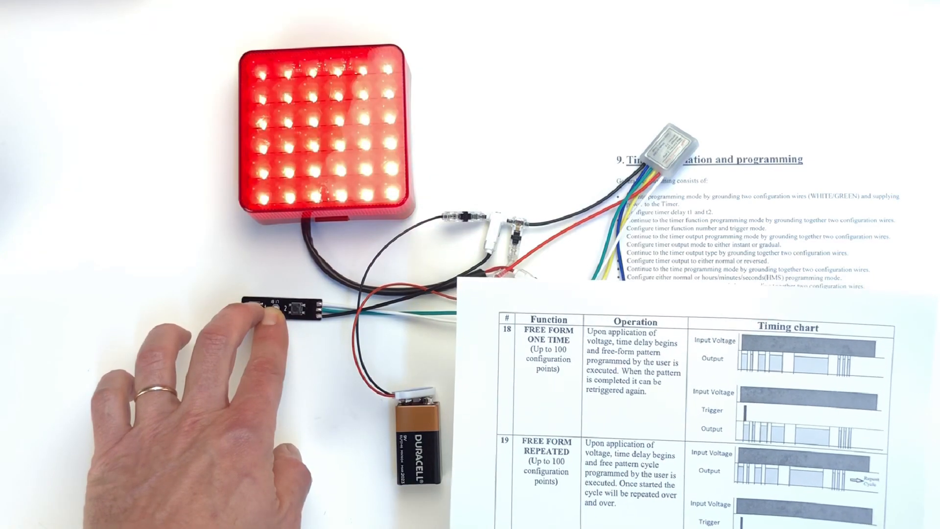